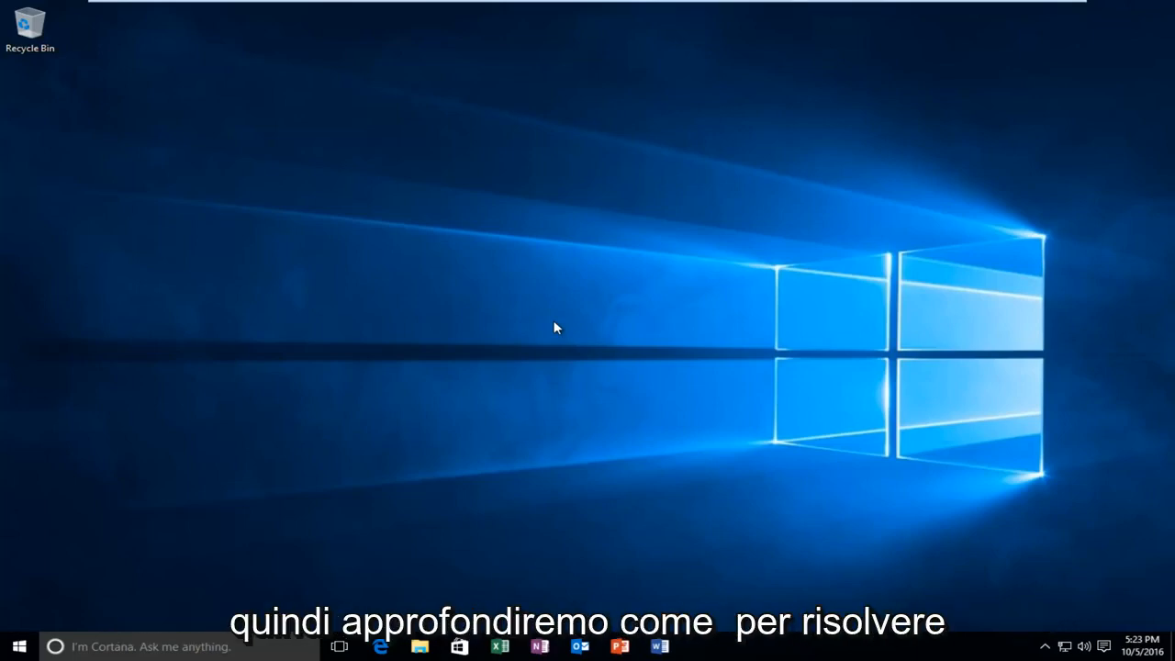
mouse_move(542, 330)
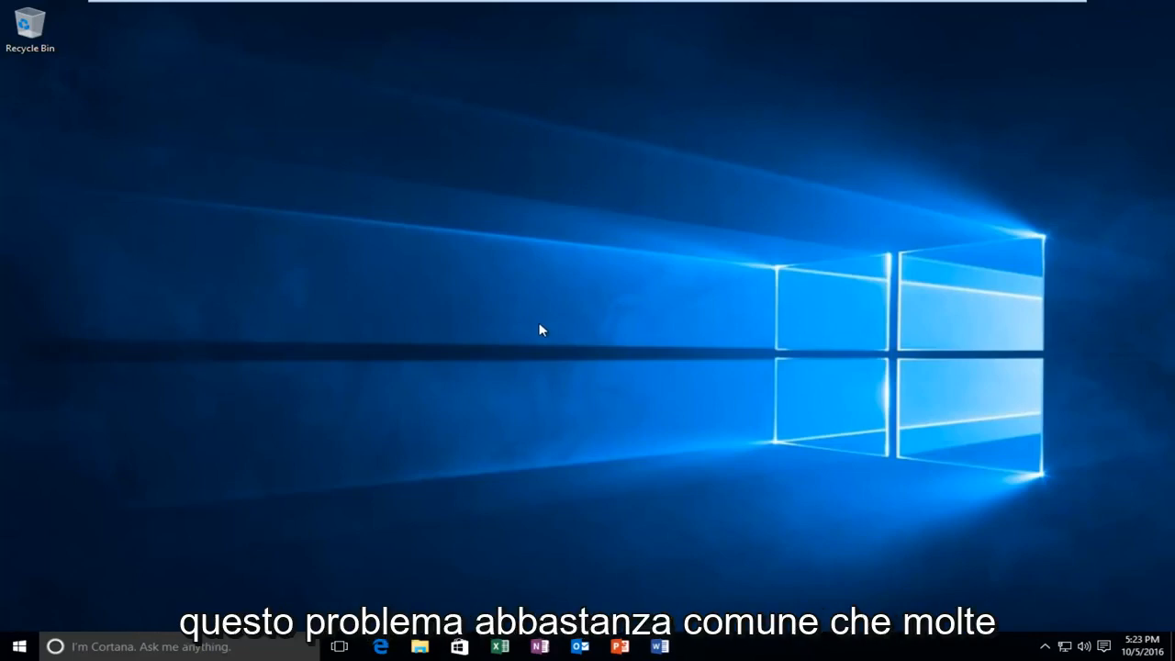
mouse_move(439, 336)
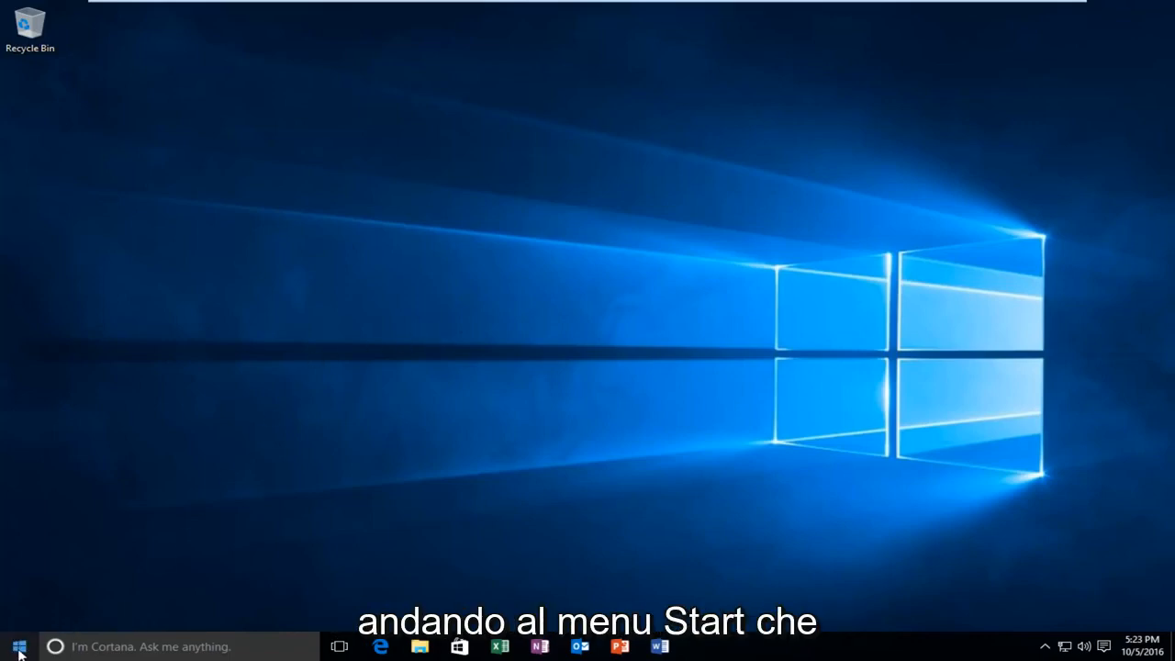
- Search the Start menu for 'control panel' and launch Control Panel
left_click(18, 647)
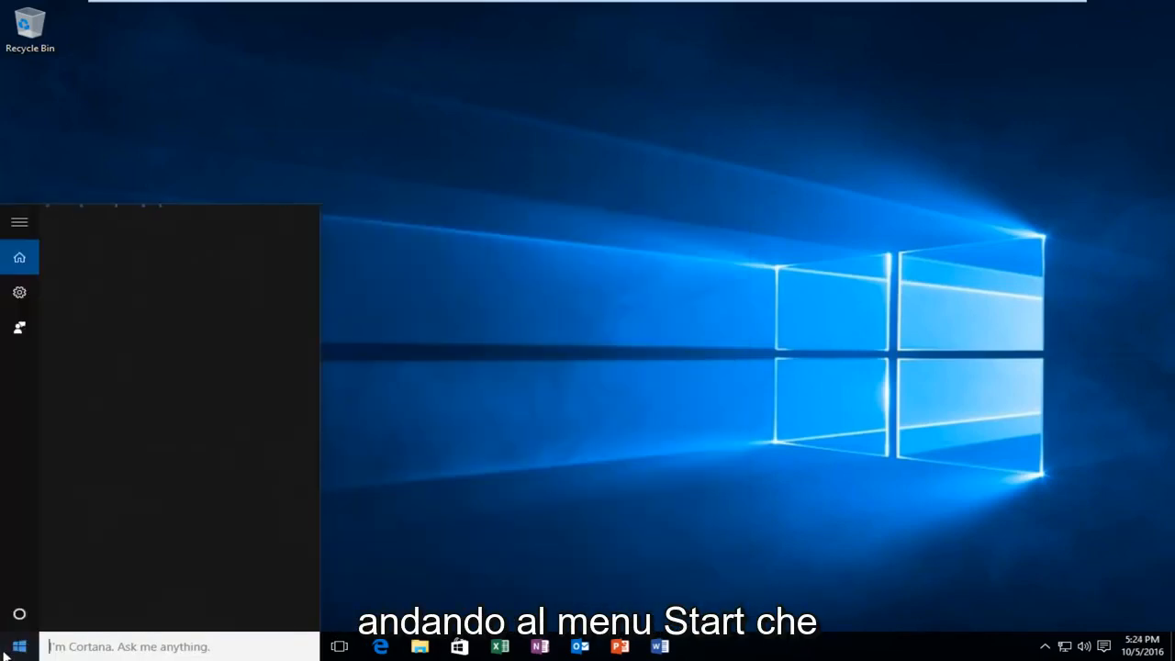
type("control p")
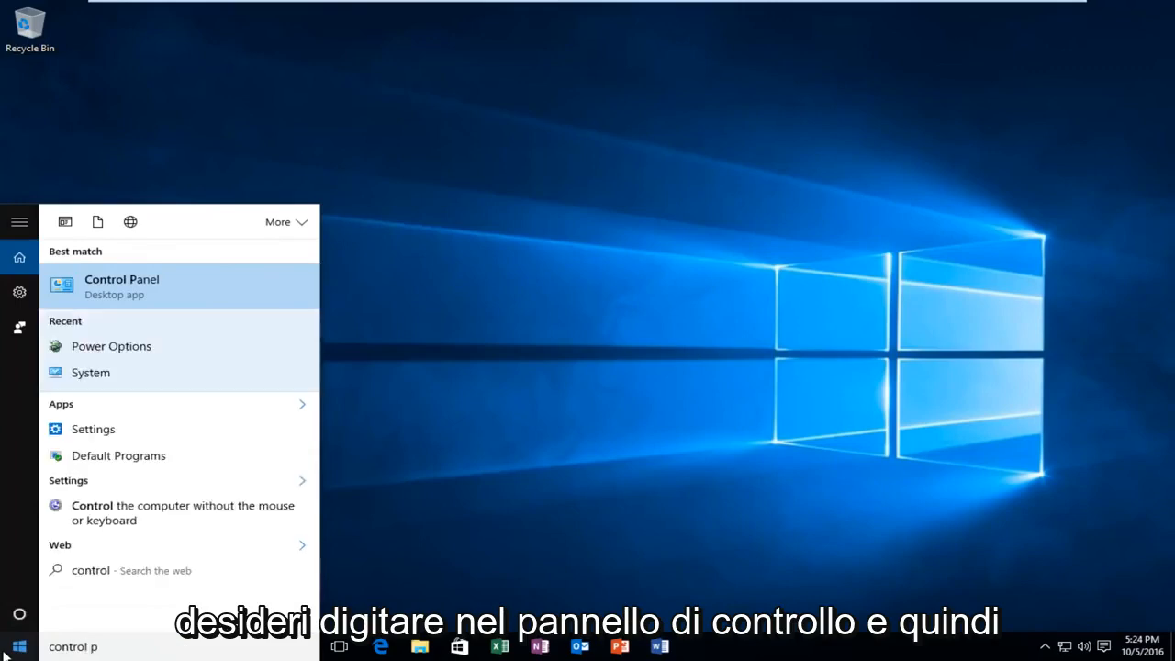
type("e")
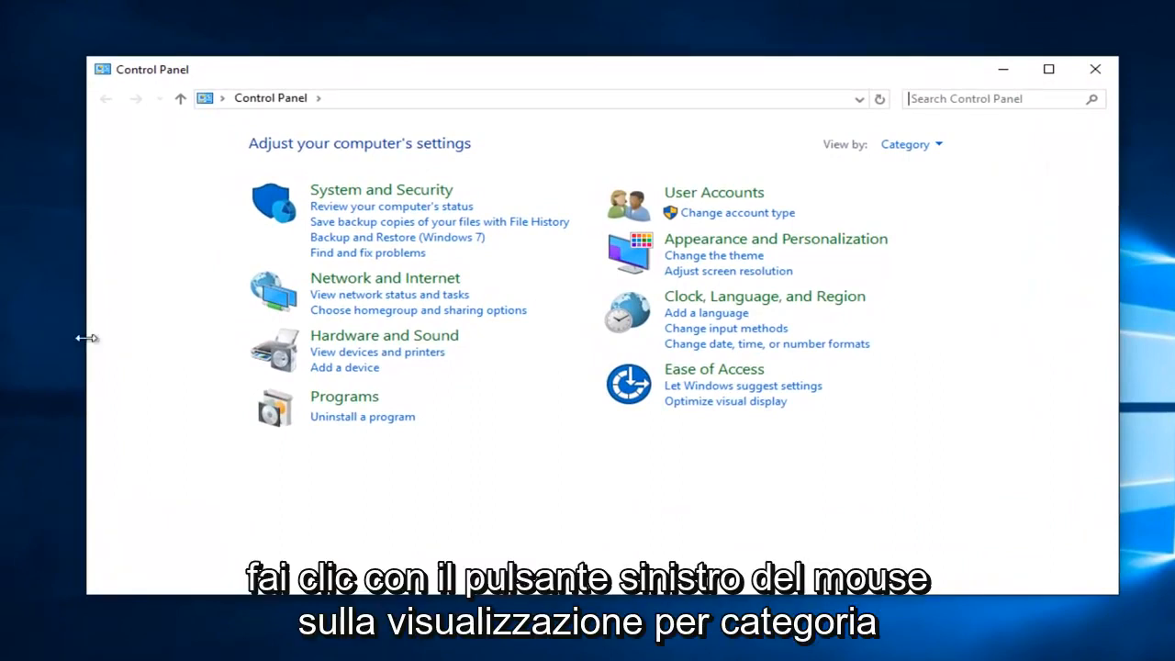
mouse_move(909, 143)
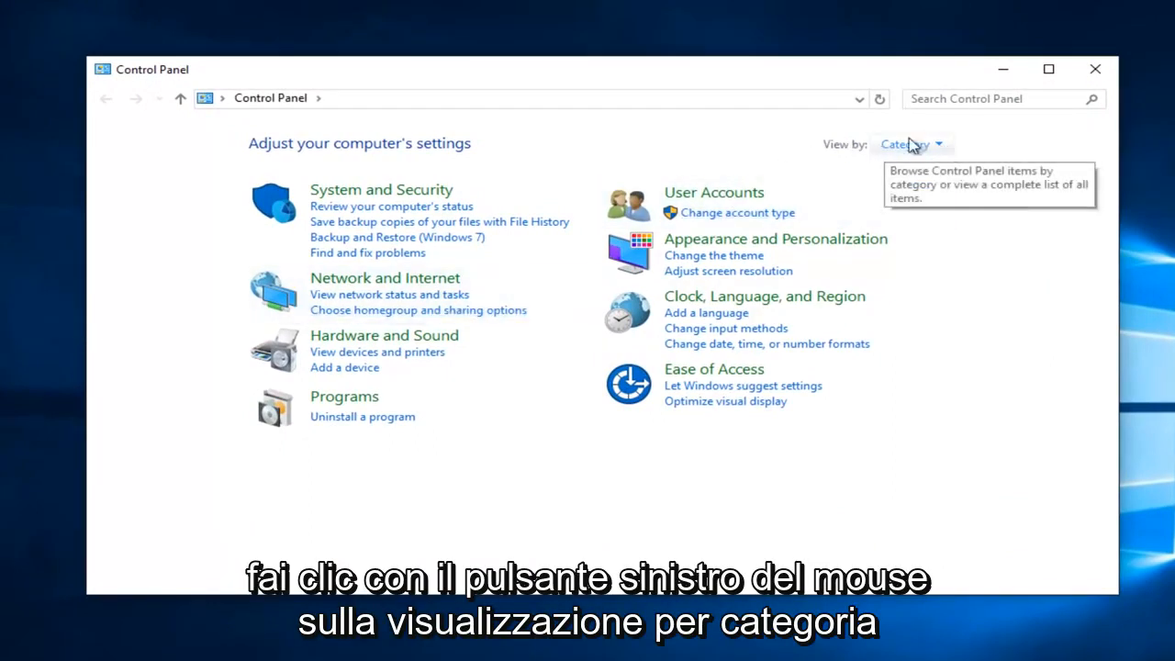
- Switch Control Panel's View by setting from Category to Small icons
left_click(910, 143)
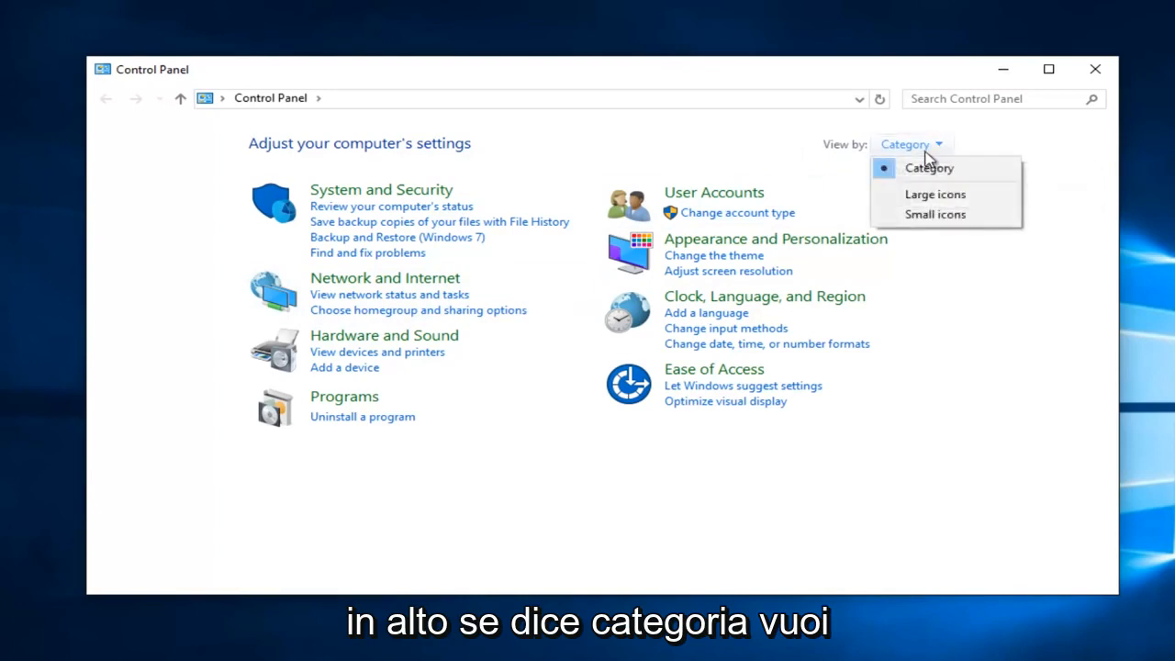
mouse_move(934, 213)
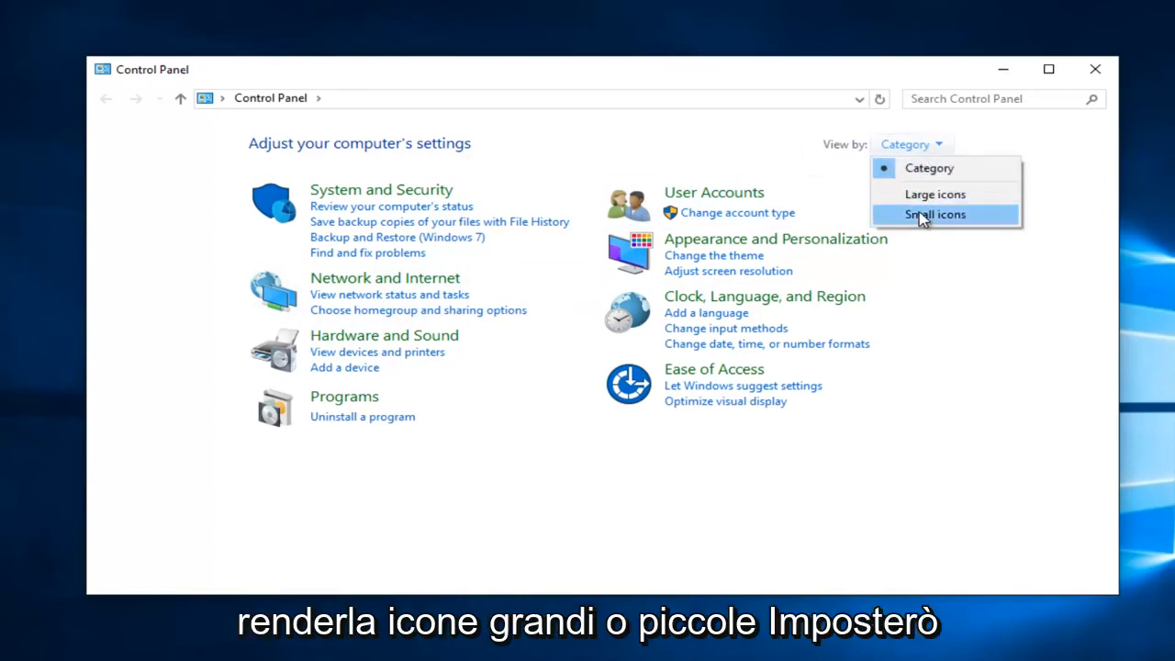
left_click(935, 213)
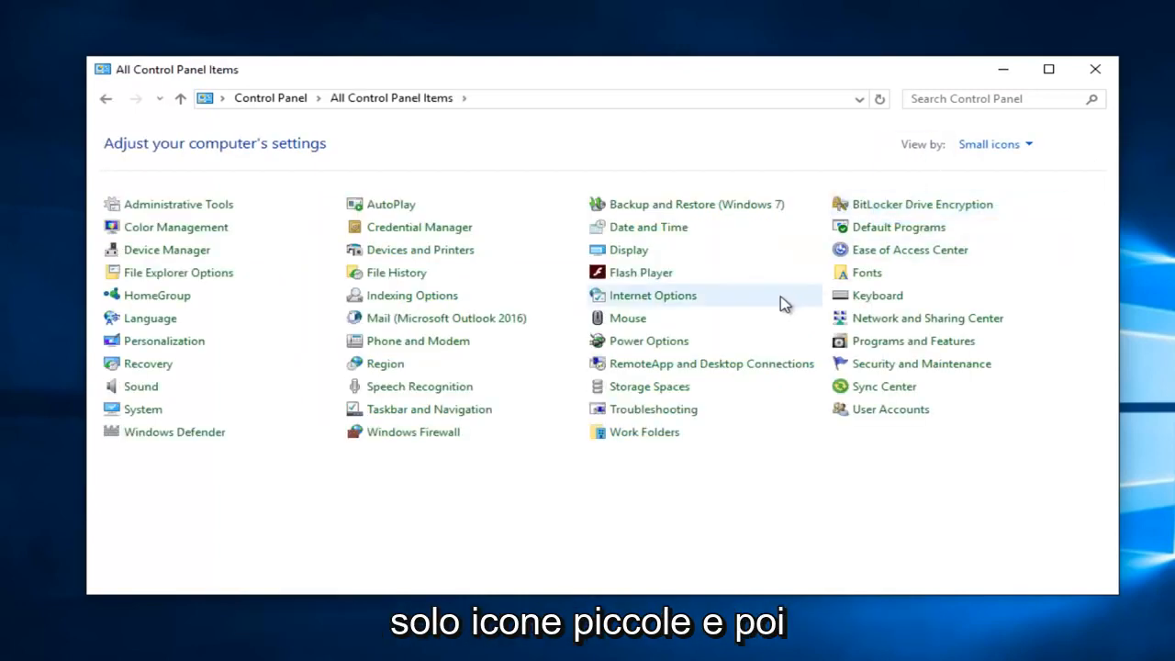
mouse_move(771, 303)
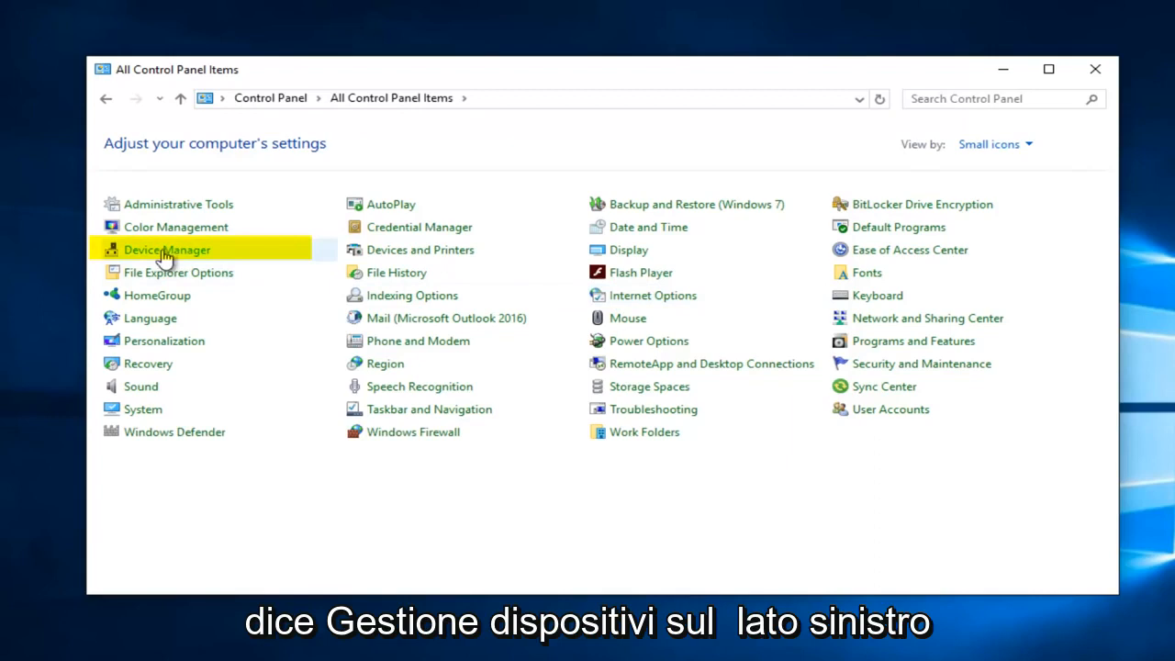
mouse_move(167, 250)
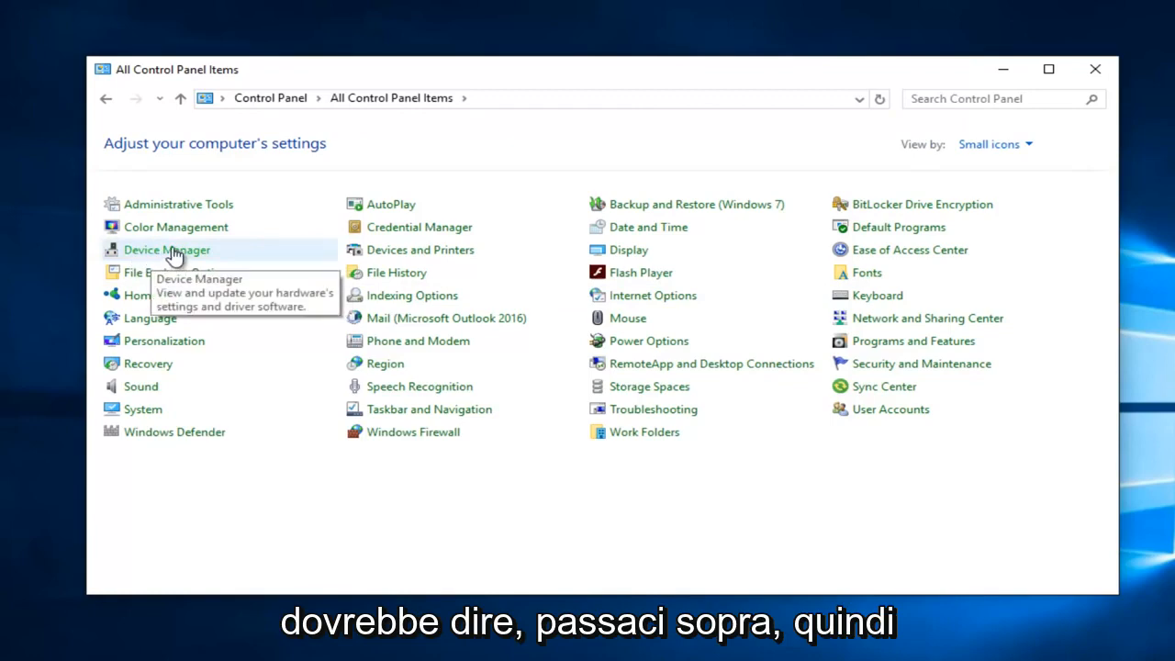
- Launch Device Manager from the All Control Panel Items list
left_click(166, 250)
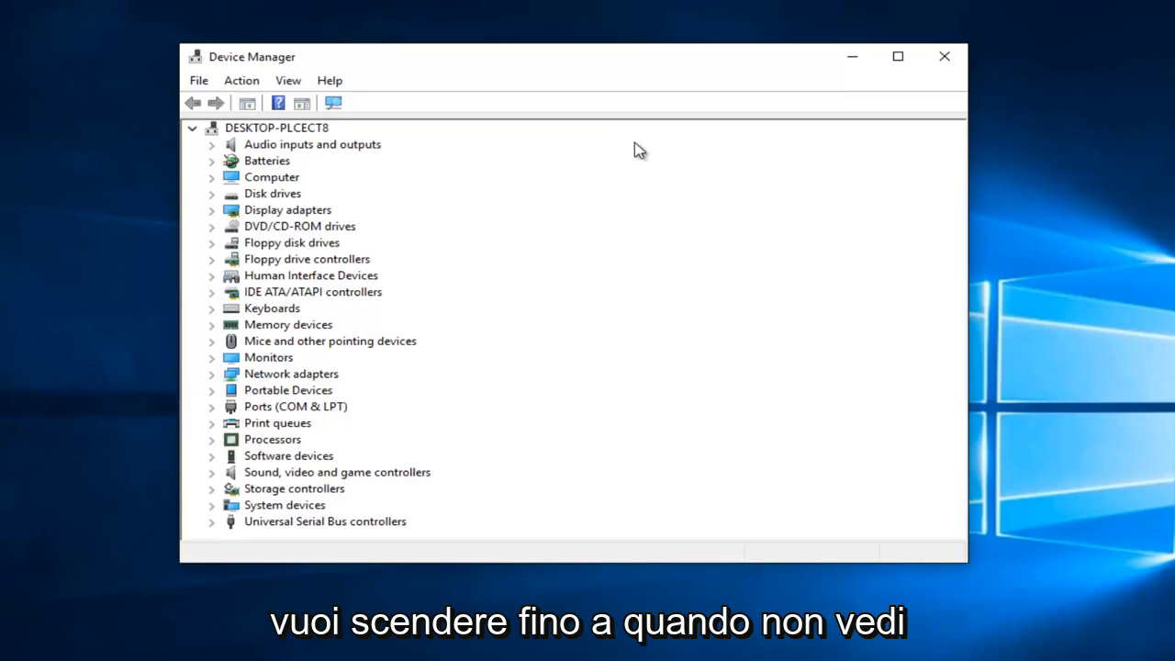
mouse_move(257, 381)
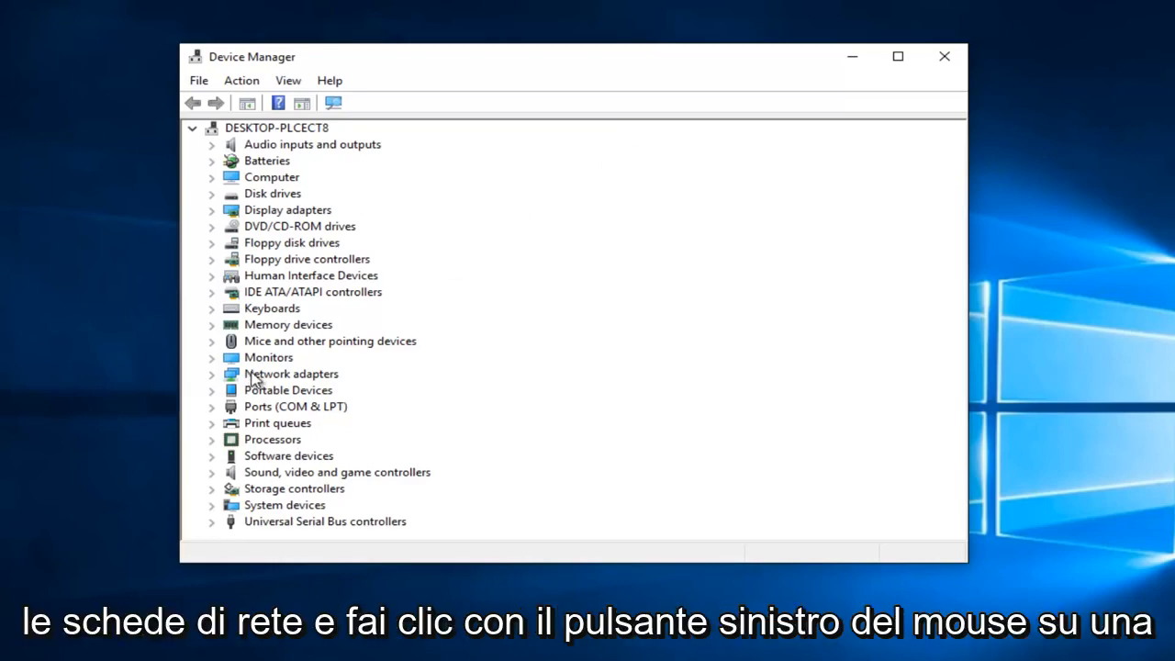
- Expand Network adapters and select the Intel(R) PRO/1000 MT Network Connection
left_click(290, 374)
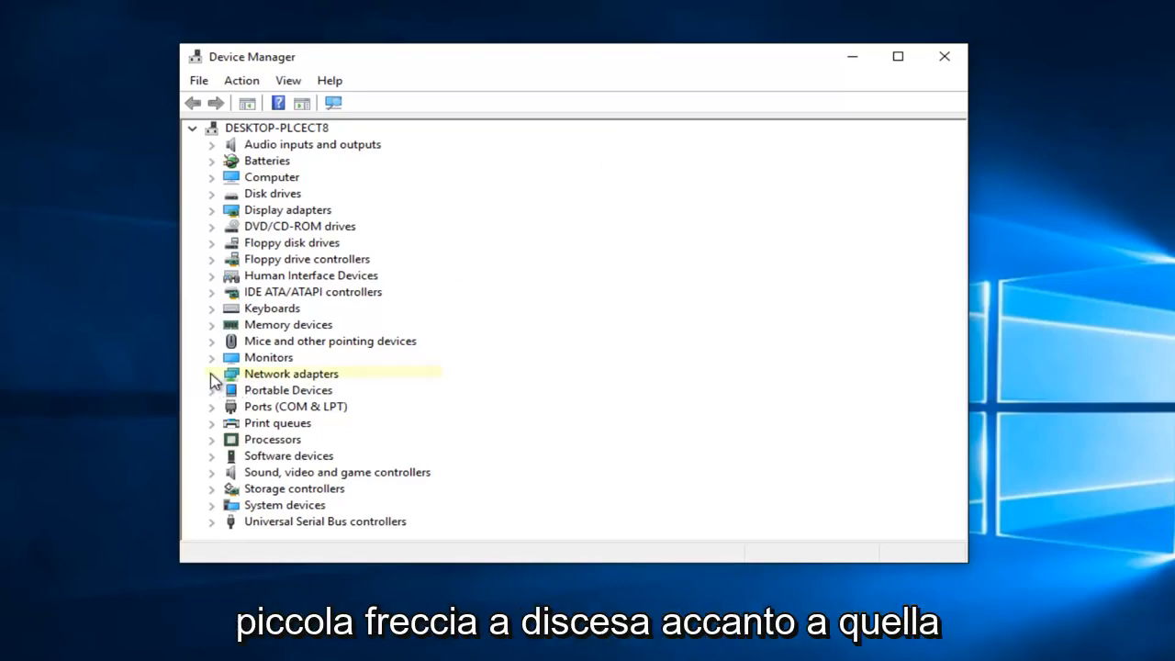
left_click(213, 373)
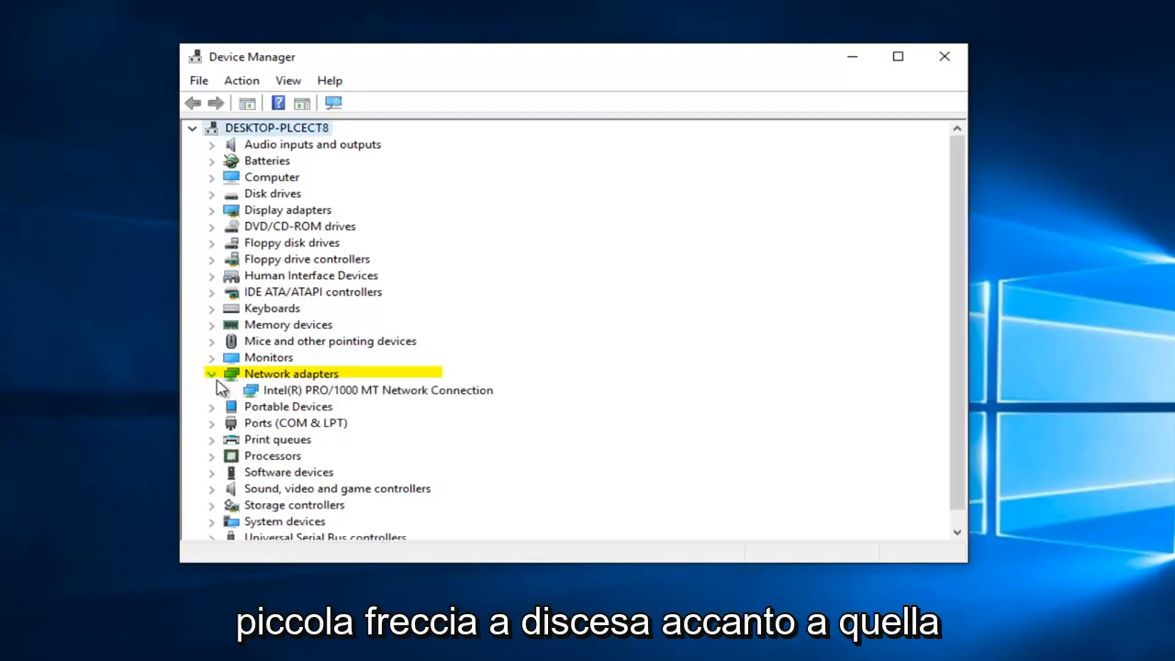
left_click(376, 389)
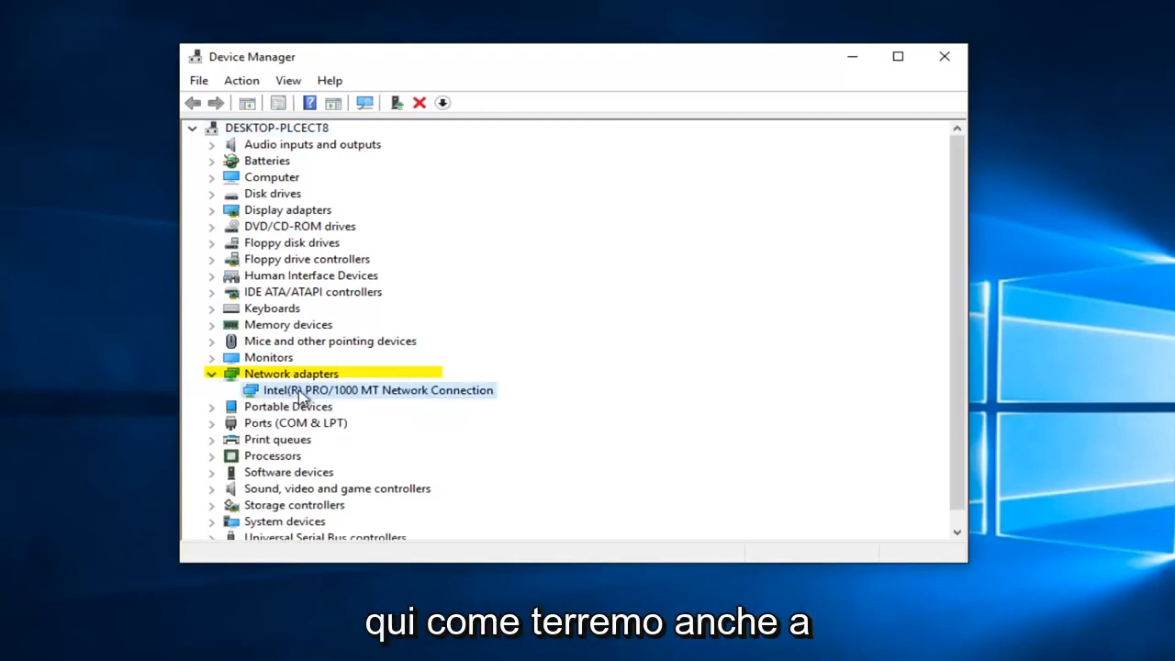
left_click(379, 390)
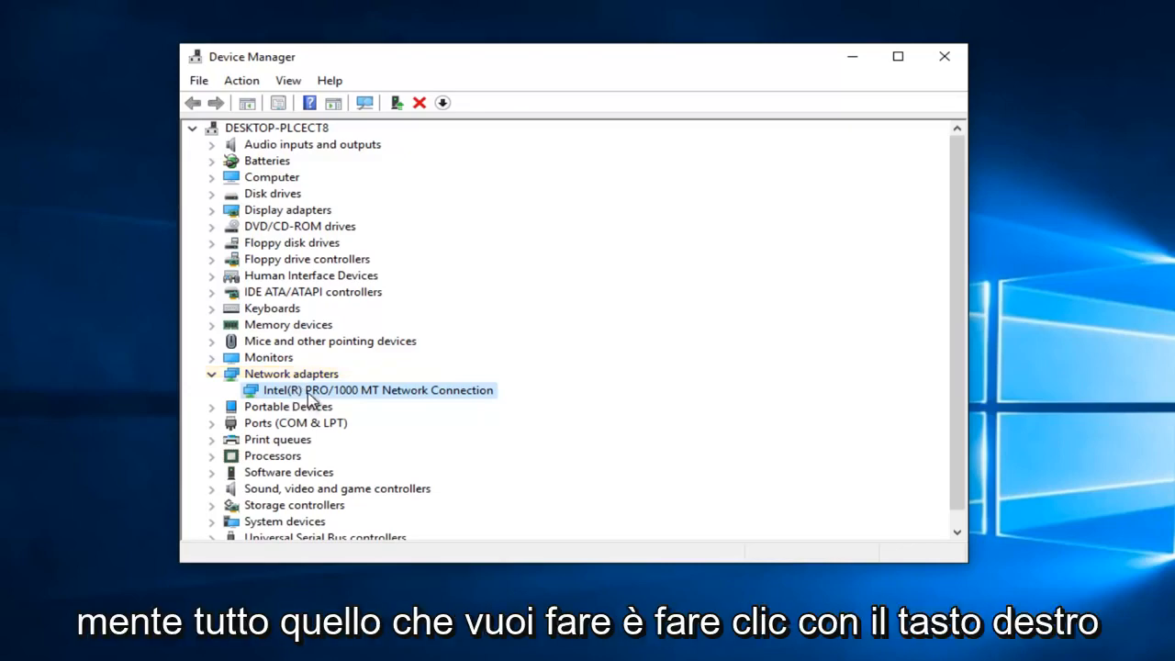
- Start Update Driver Software for the Intel PRO/1000 MT adapter from its context menu
right_click(377, 389)
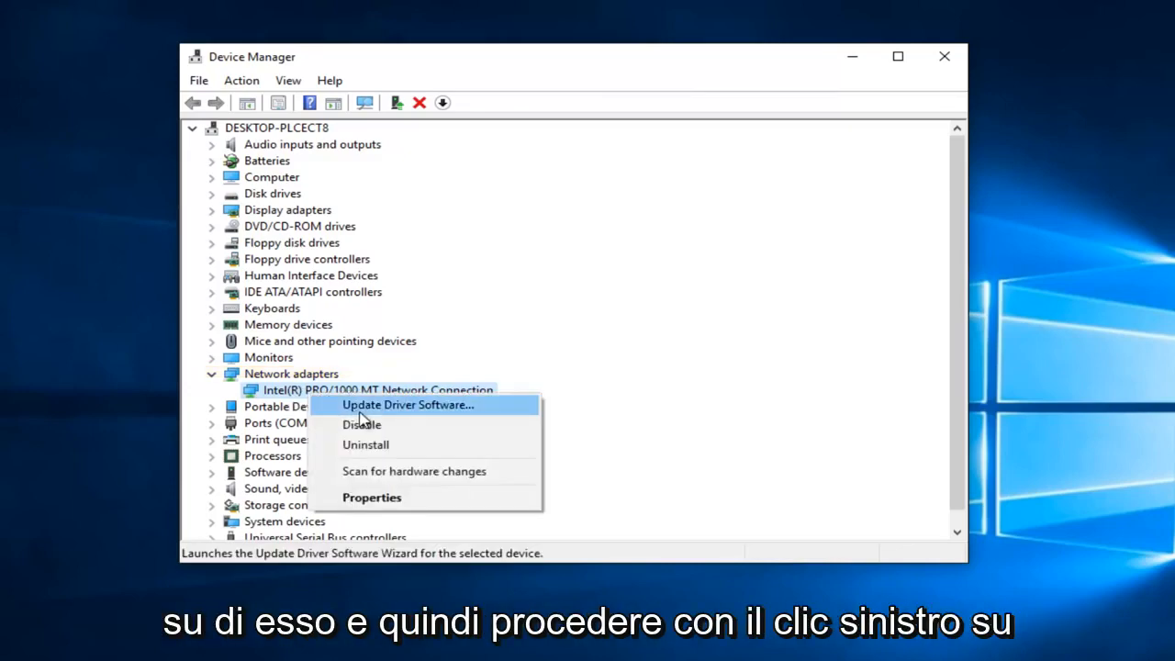
left_click(407, 406)
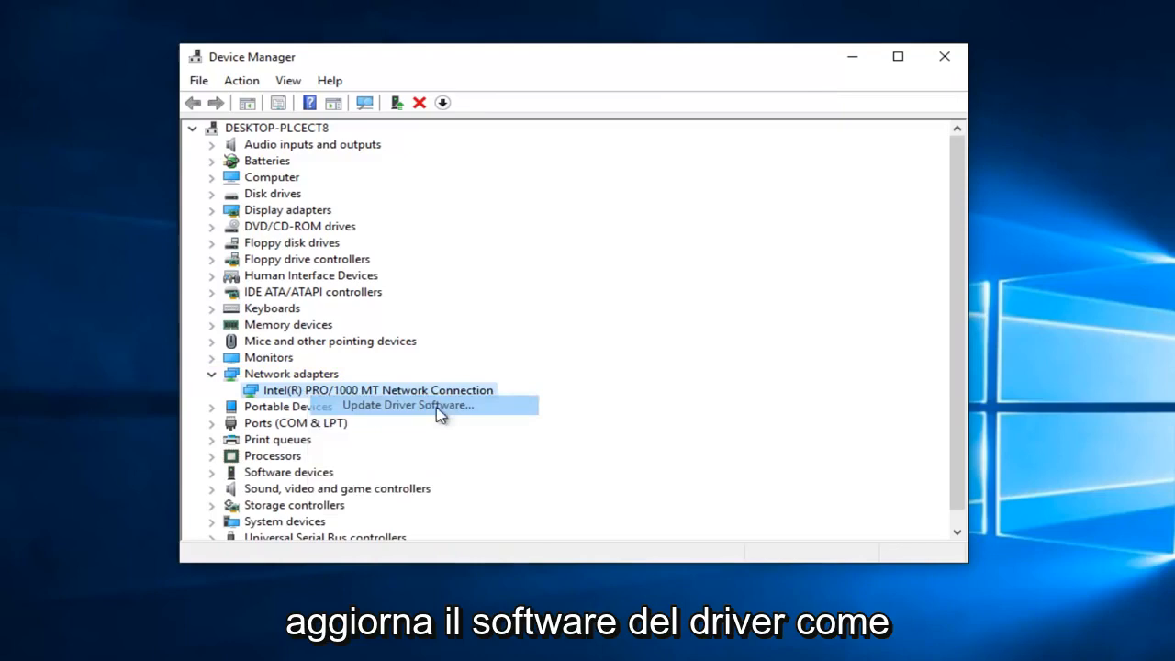
left_click(408, 406)
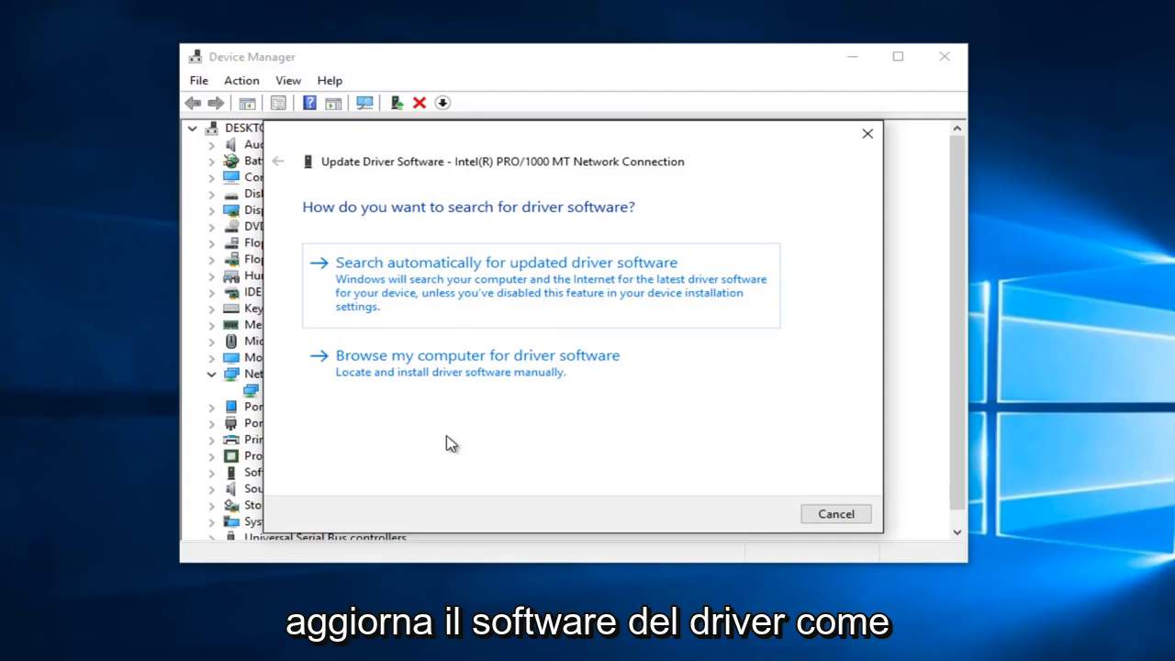
mouse_move(444, 242)
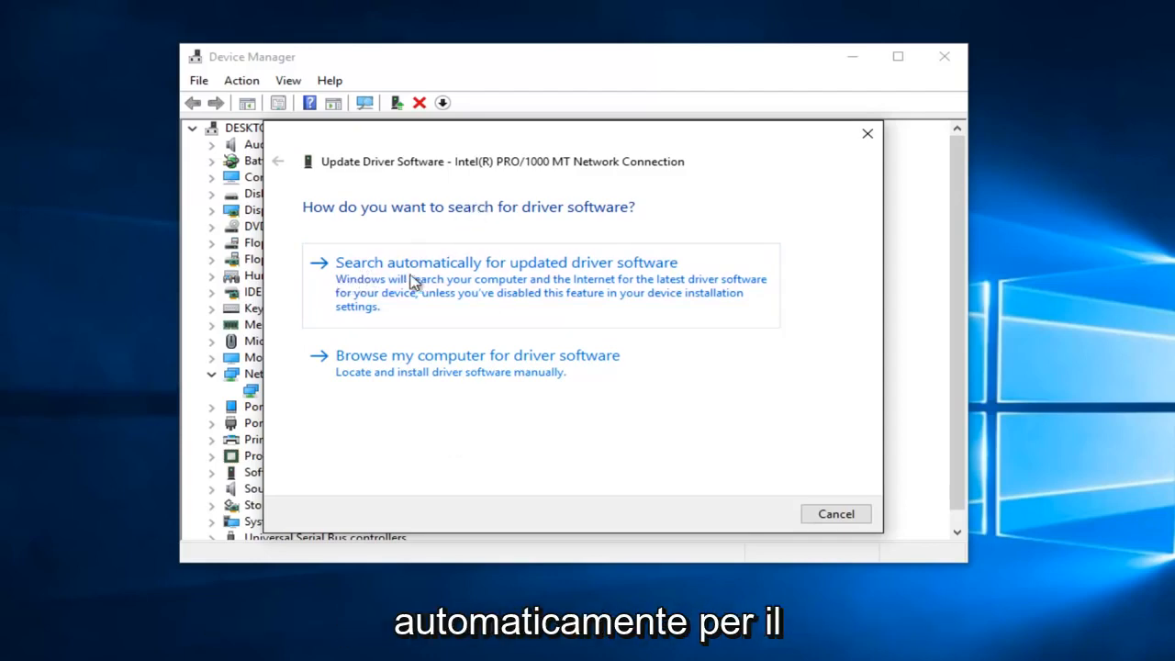
- Search automatically for updated driver software for the Intel adapter
left_click(505, 260)
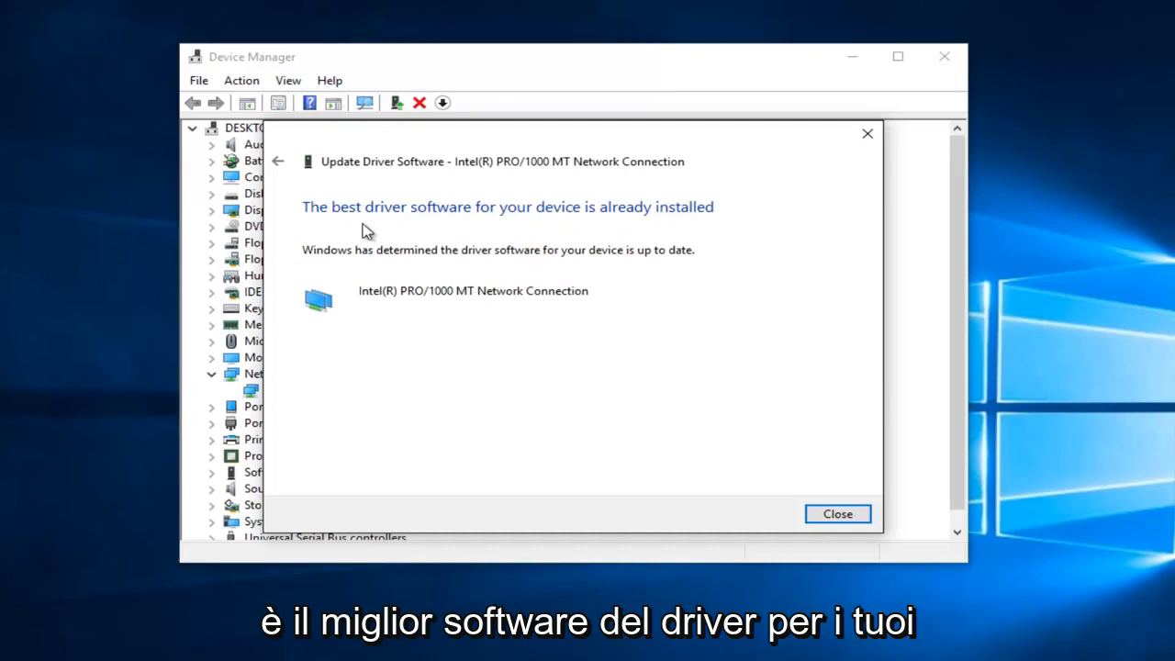
mouse_move(542, 232)
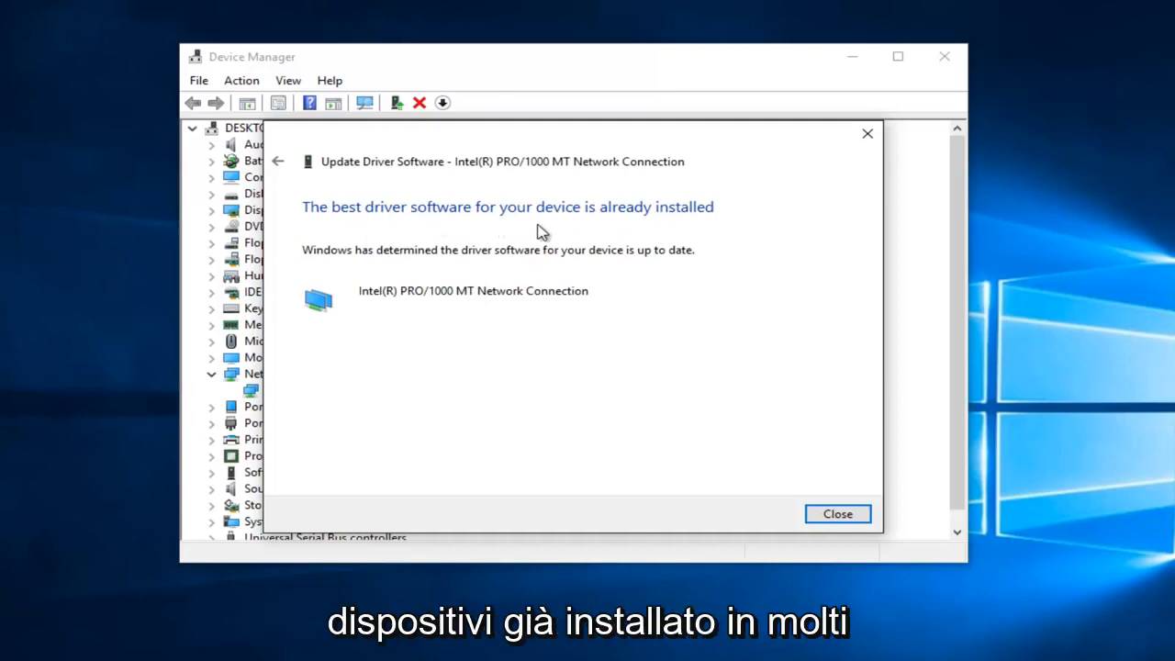
mouse_move(525, 236)
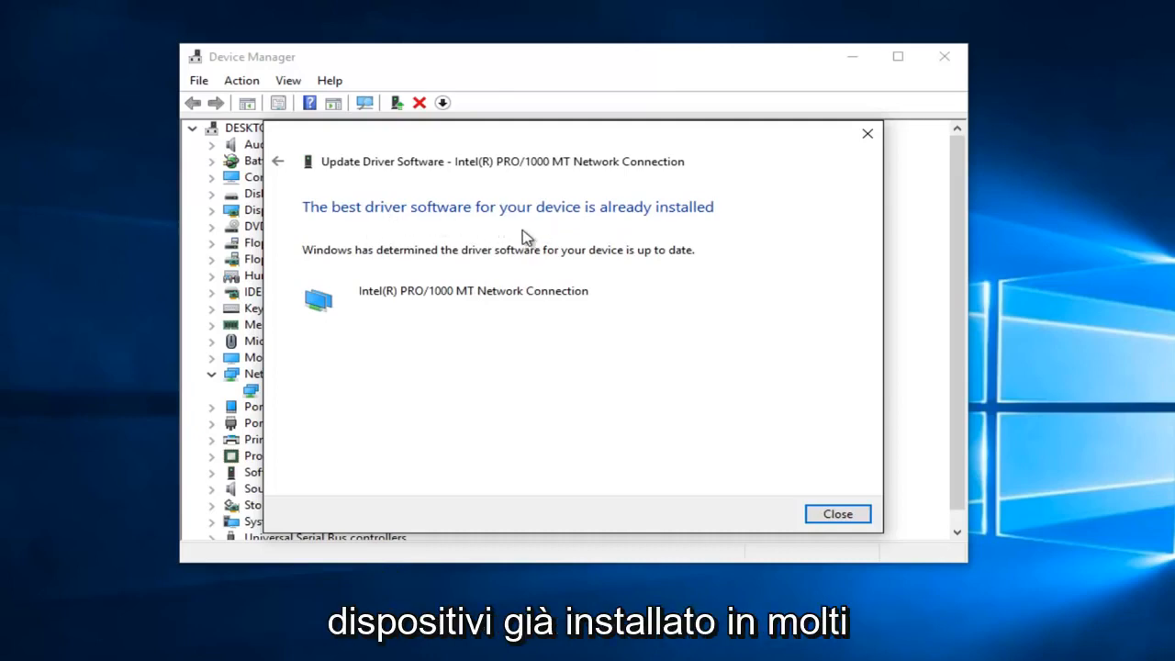
mouse_move(513, 242)
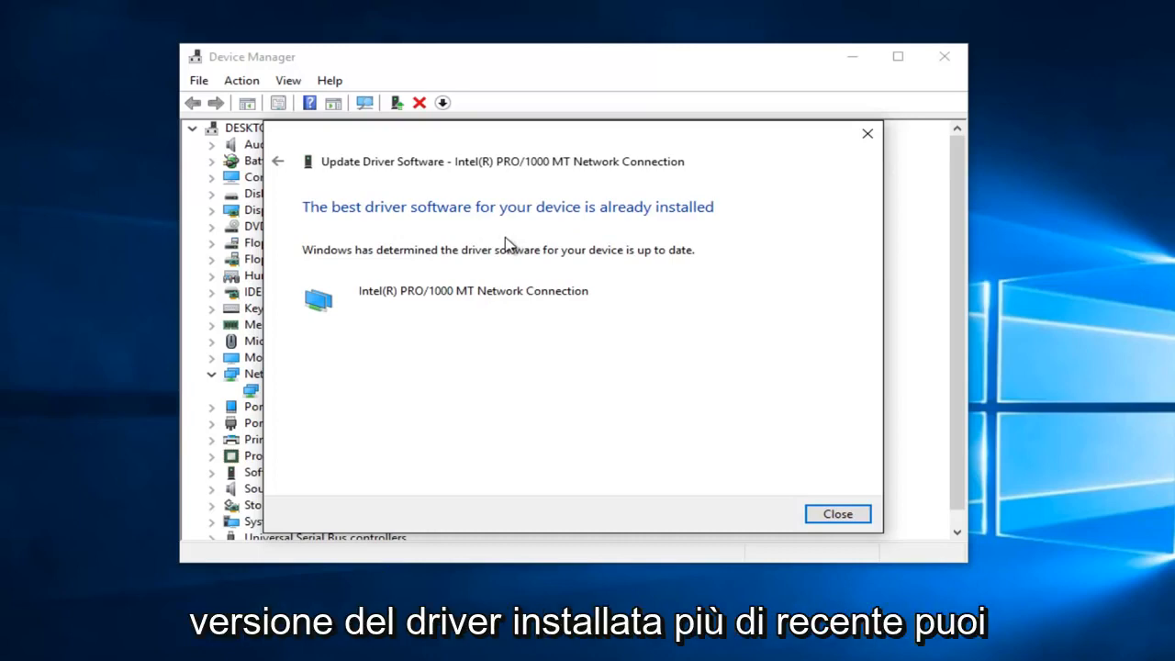
mouse_move(457, 261)
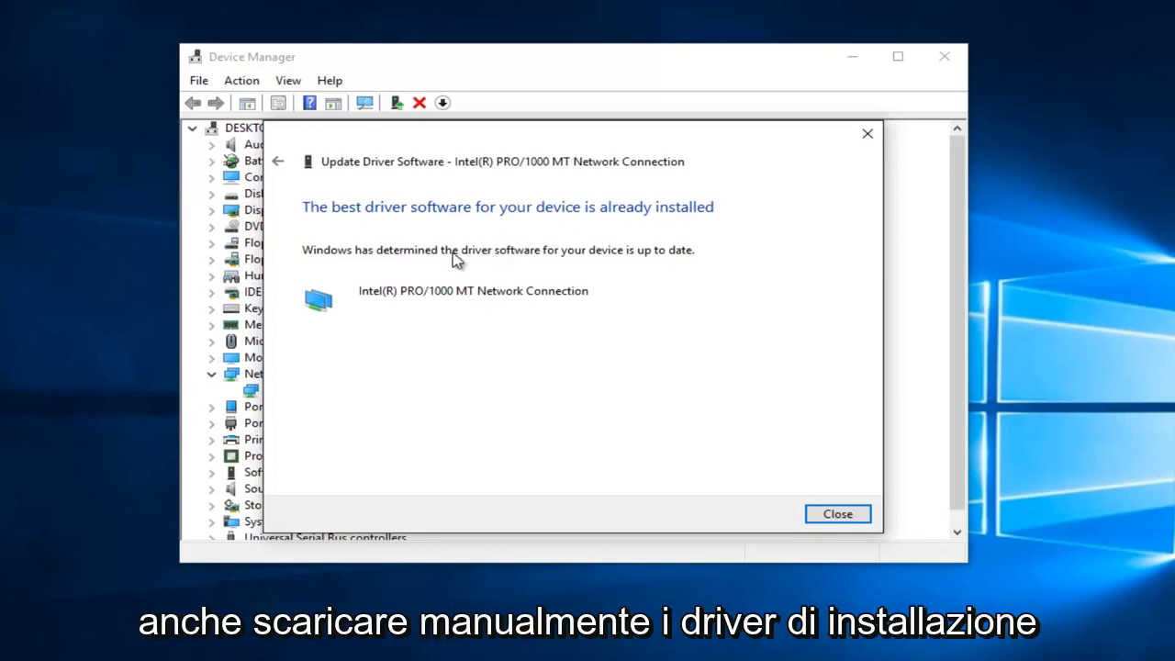
mouse_move(422, 238)
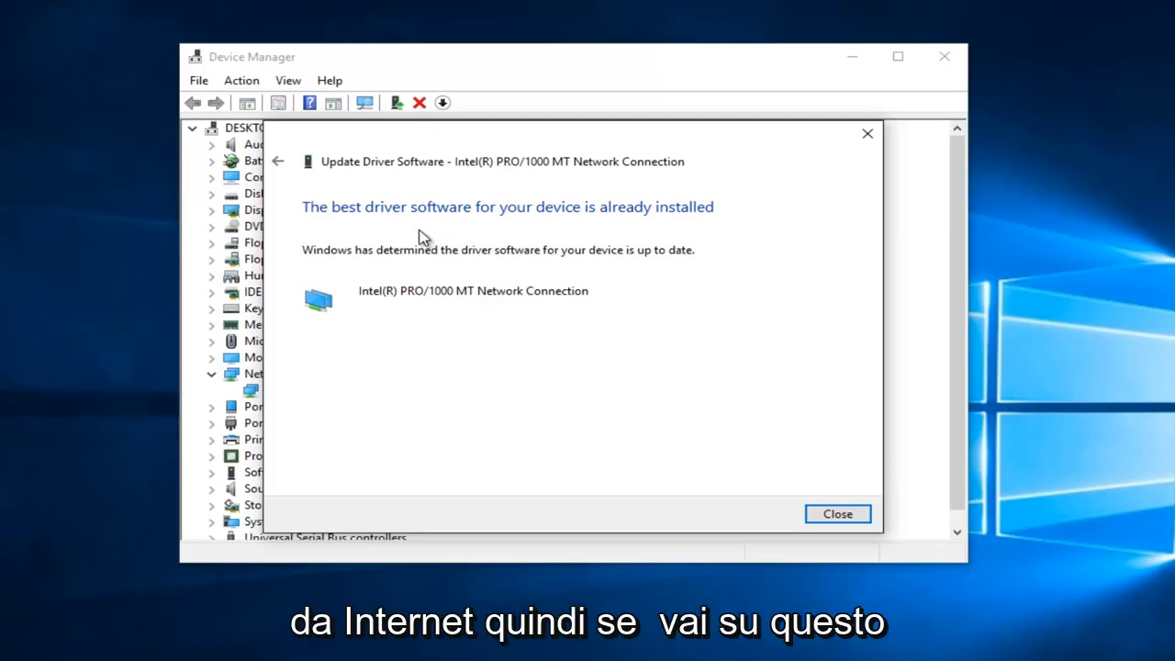
- Return to the driver search choices after the best-driver-already-installed report
left_click(279, 162)
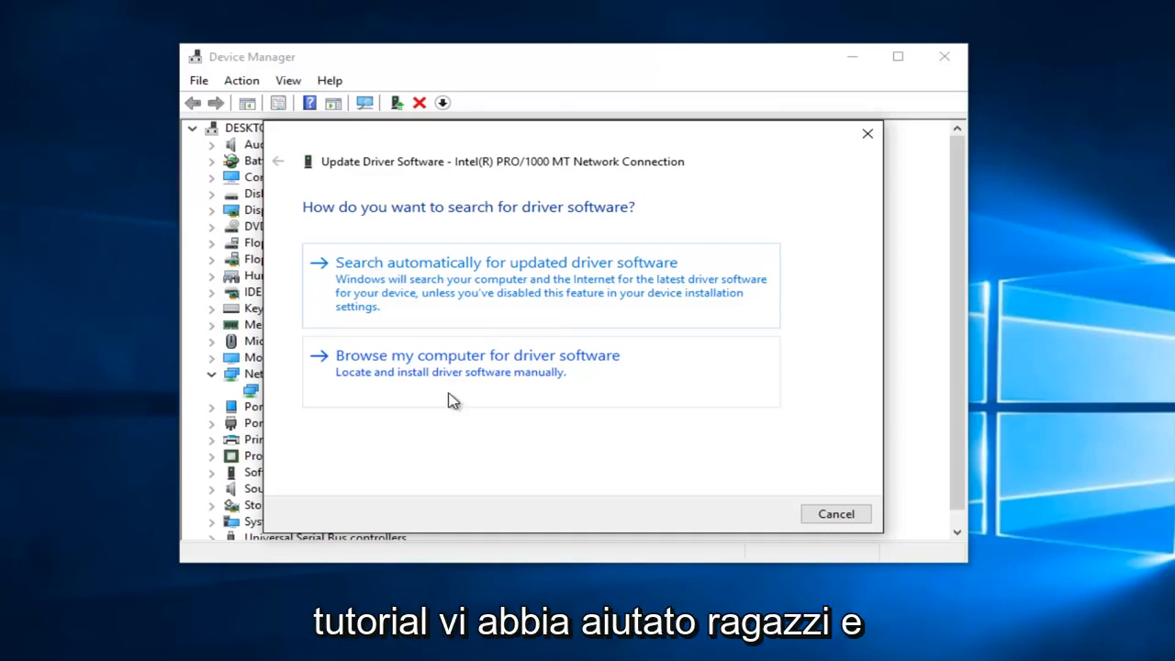
mouse_move(826, 231)
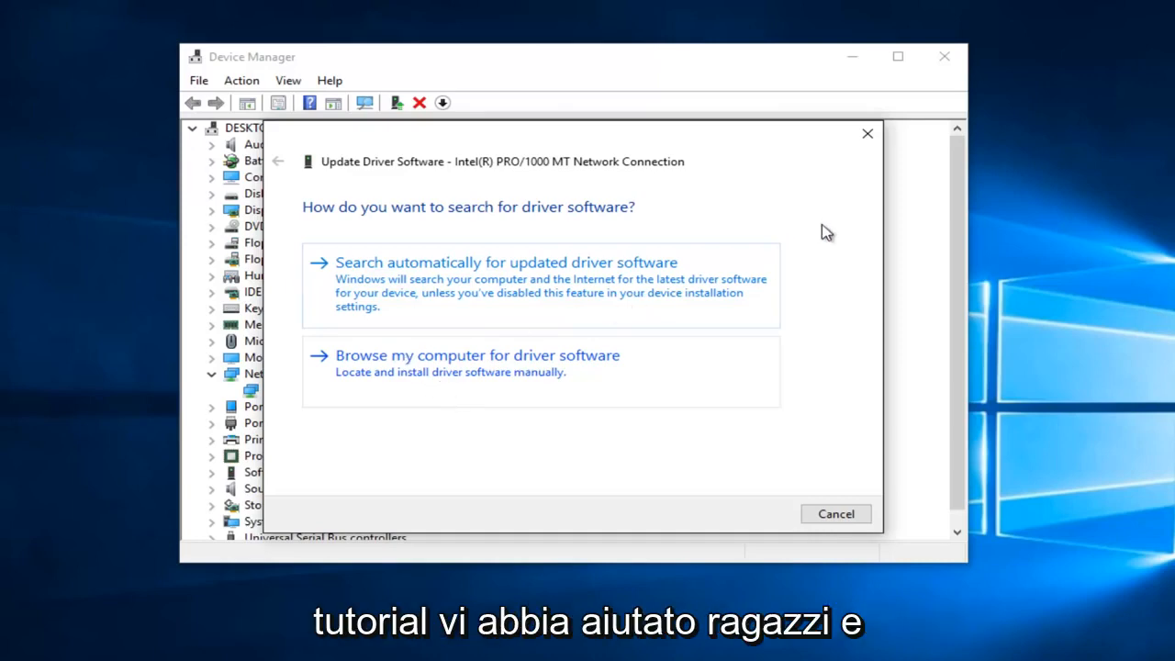
- Cancel the Update Driver Software wizard, returning to the Device Manager tree
left_click(866, 132)
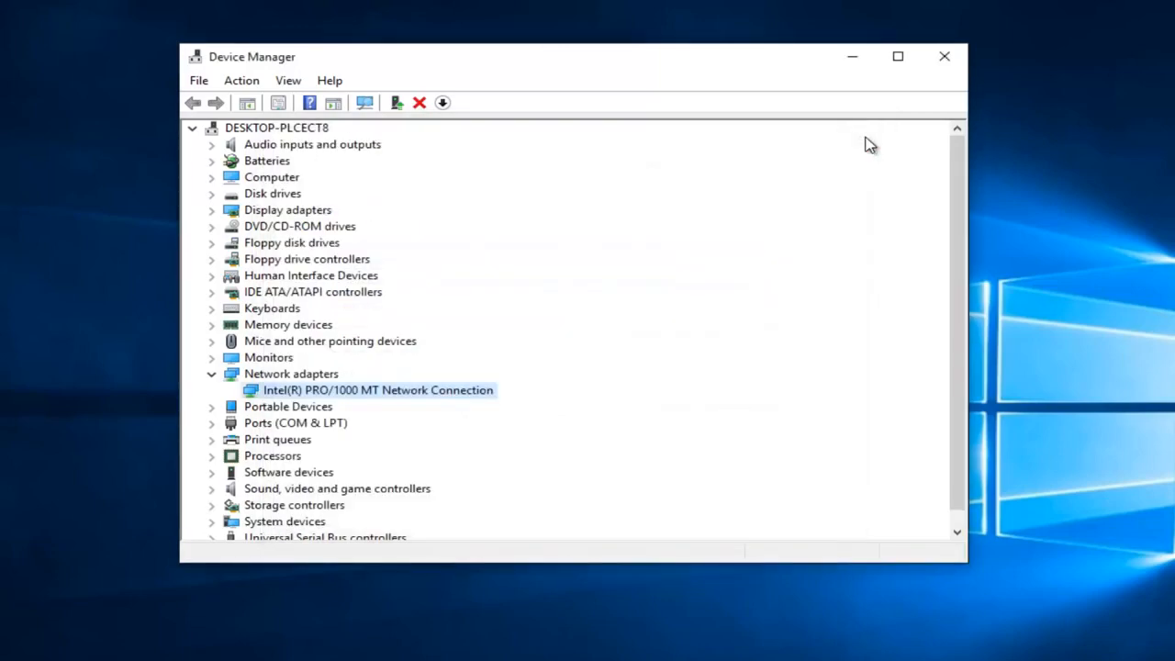